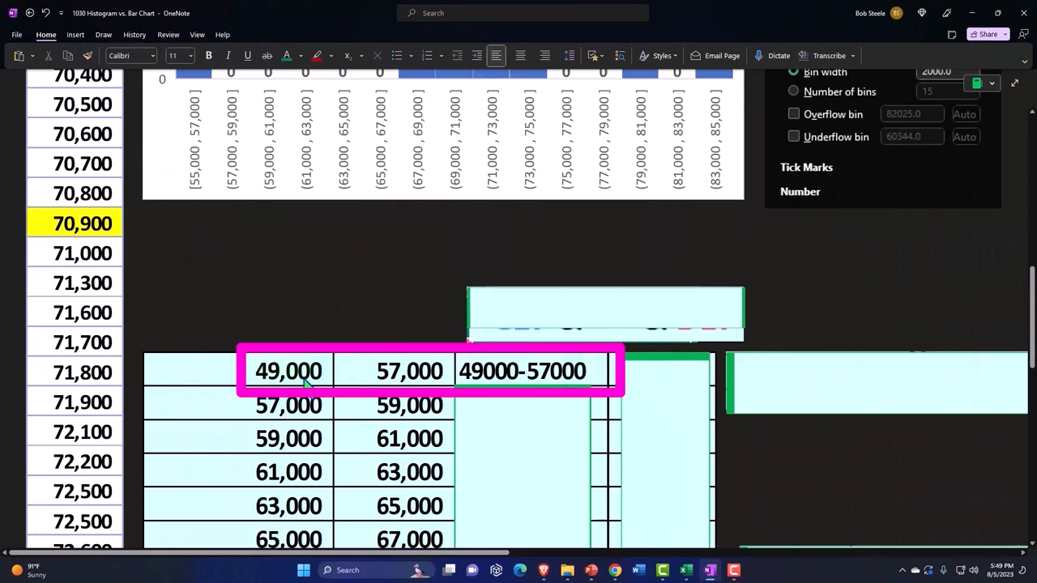
- Scroll down to the bin table and reveal the =C17&"-"&D17 formula box above it
scroll(down, 3)
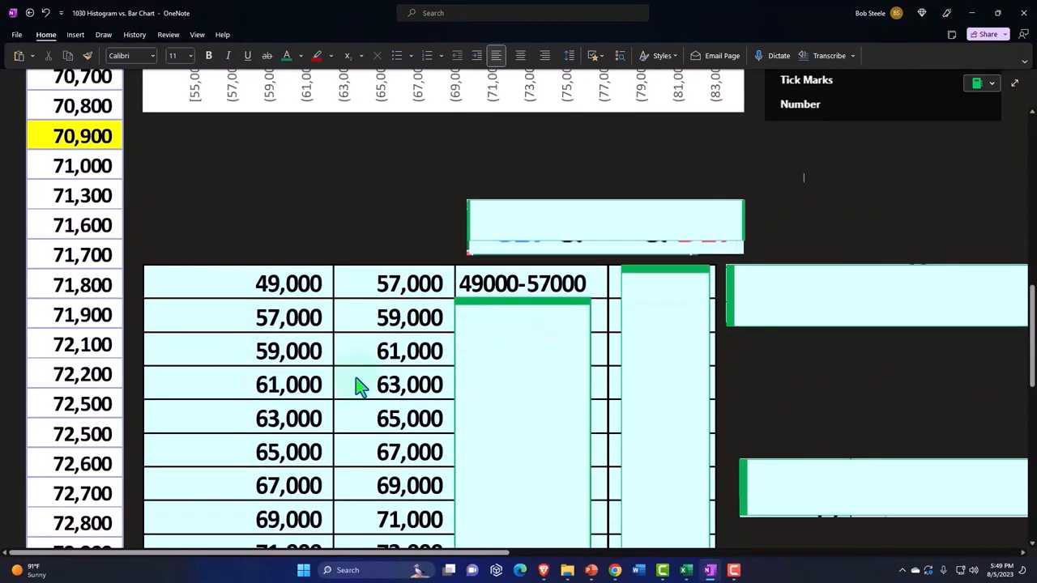
scroll(down, 3)
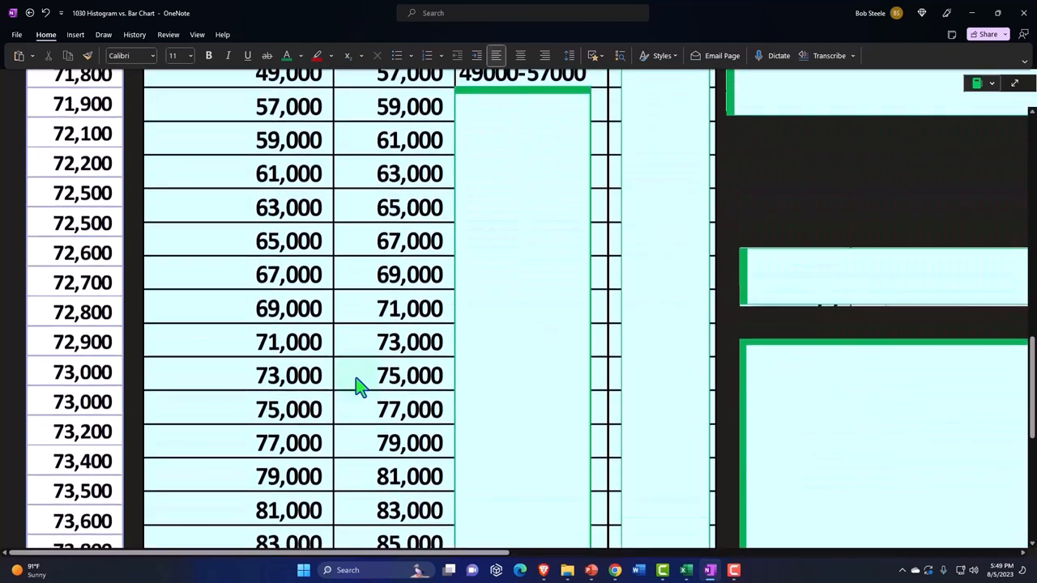
scroll(down, 3)
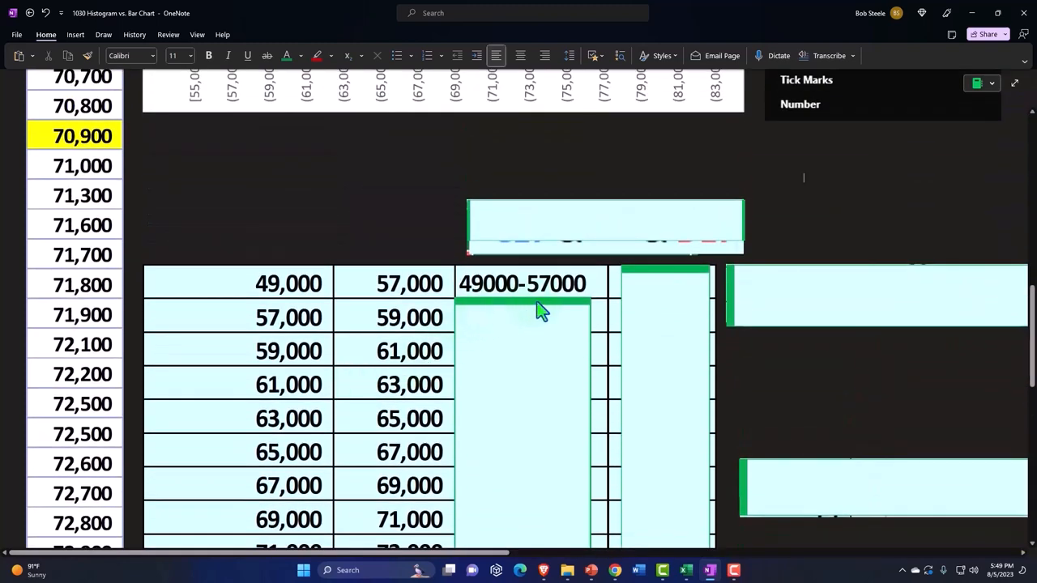
click(523, 283)
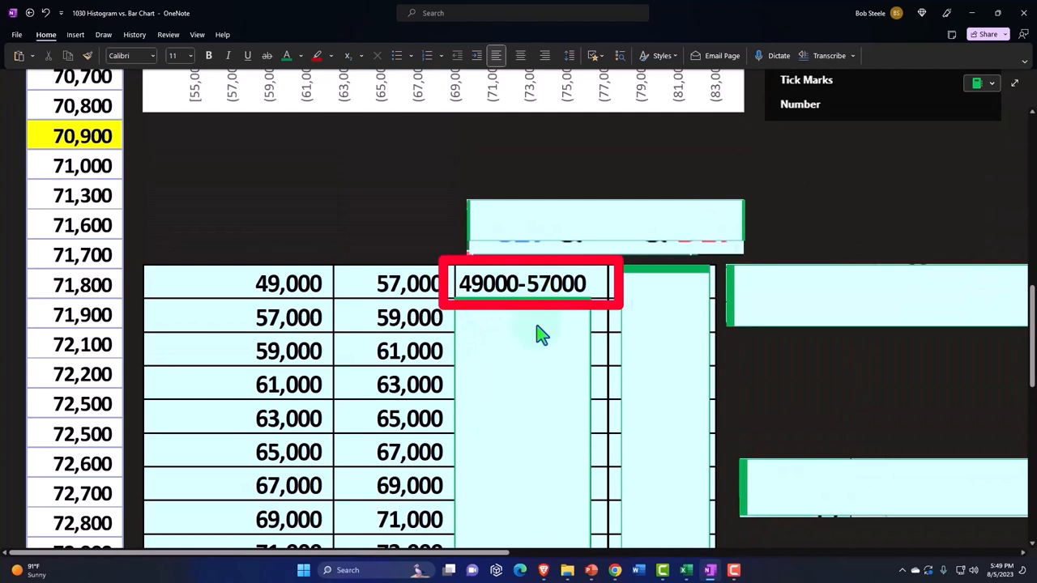
mouse_move(528, 316)
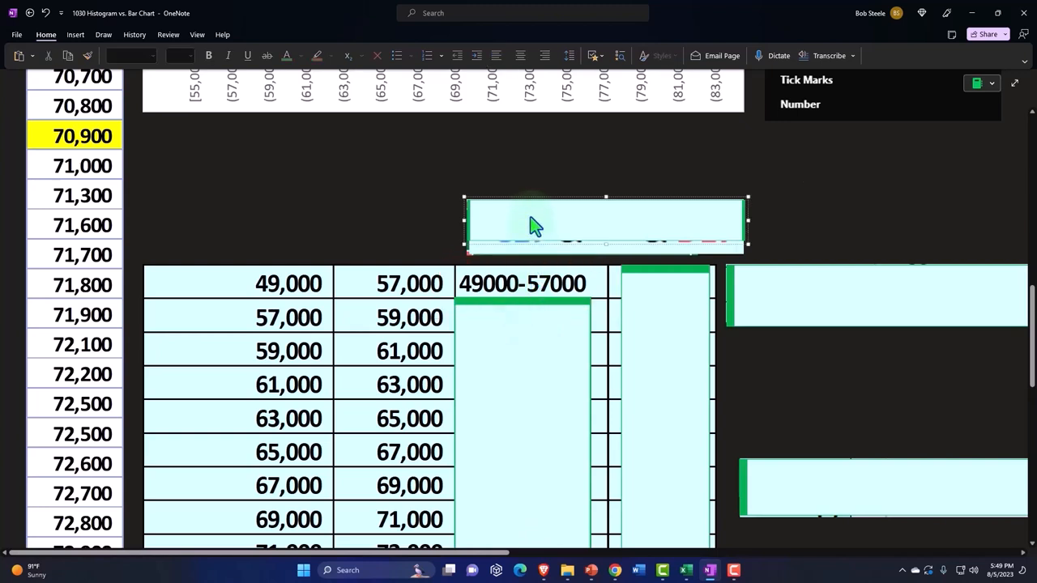
click(539, 226)
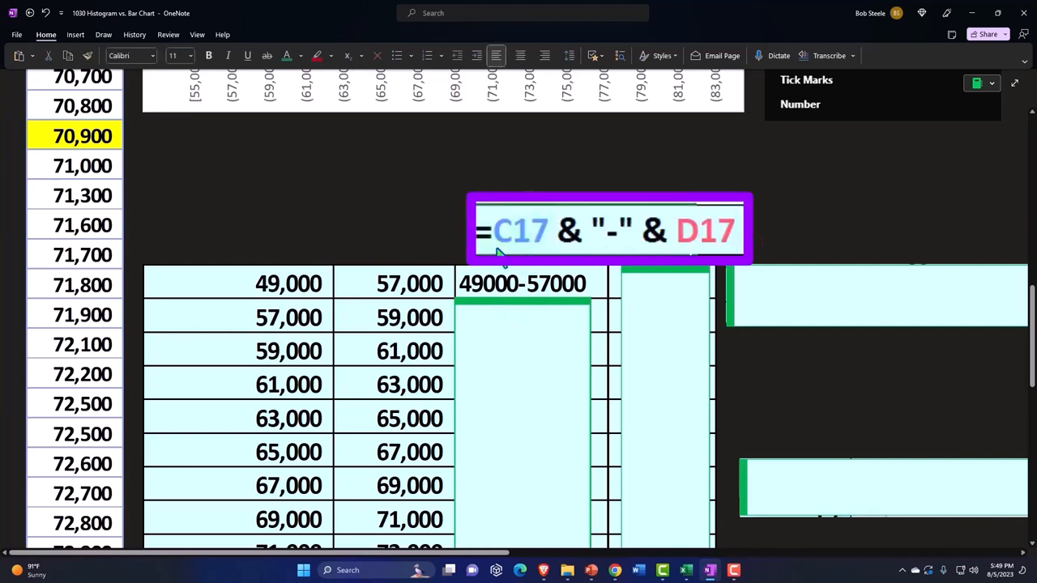
mouse_move(279, 306)
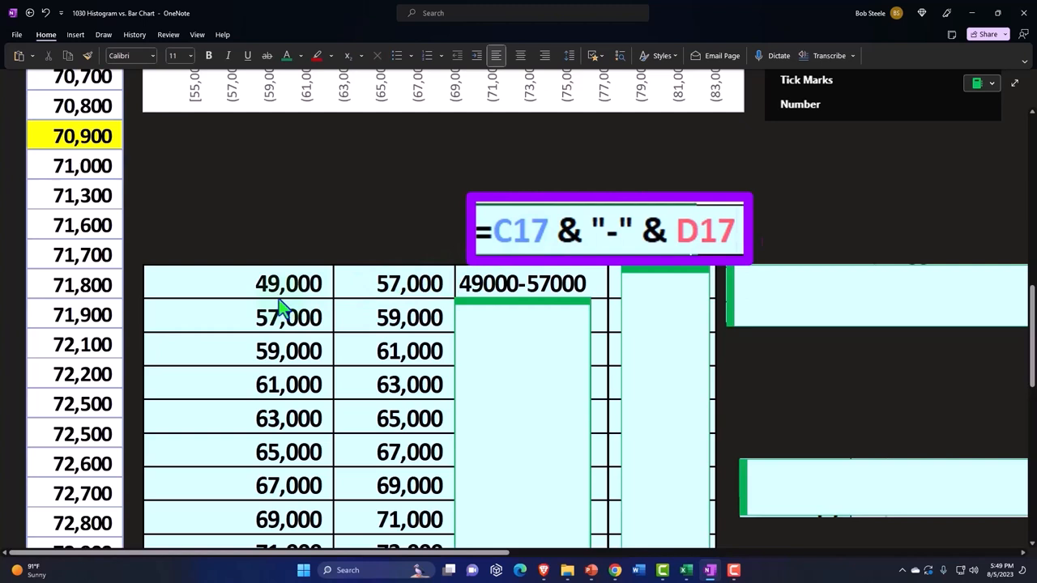
mouse_move(504, 270)
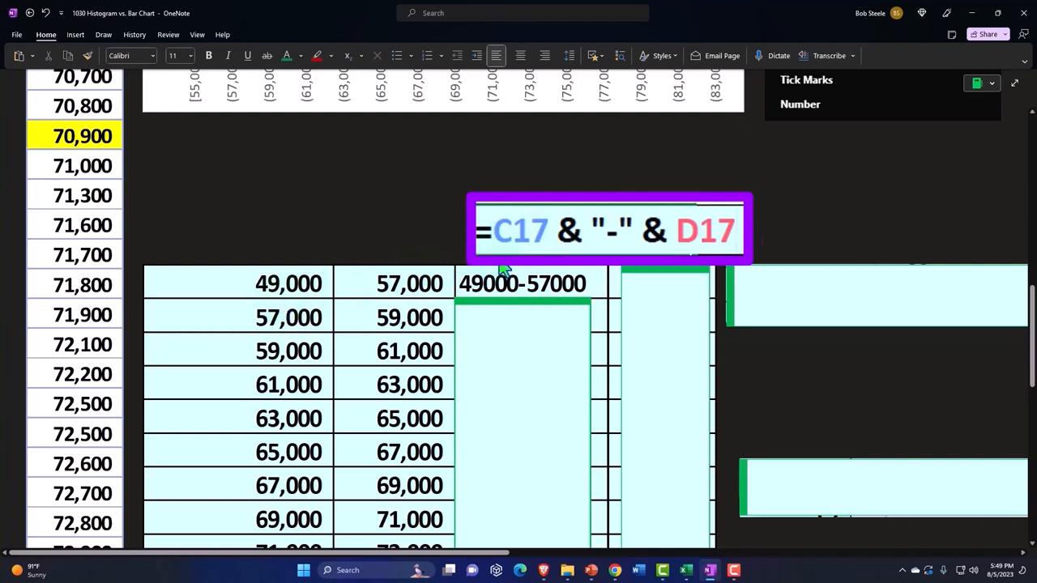
mouse_move(540, 261)
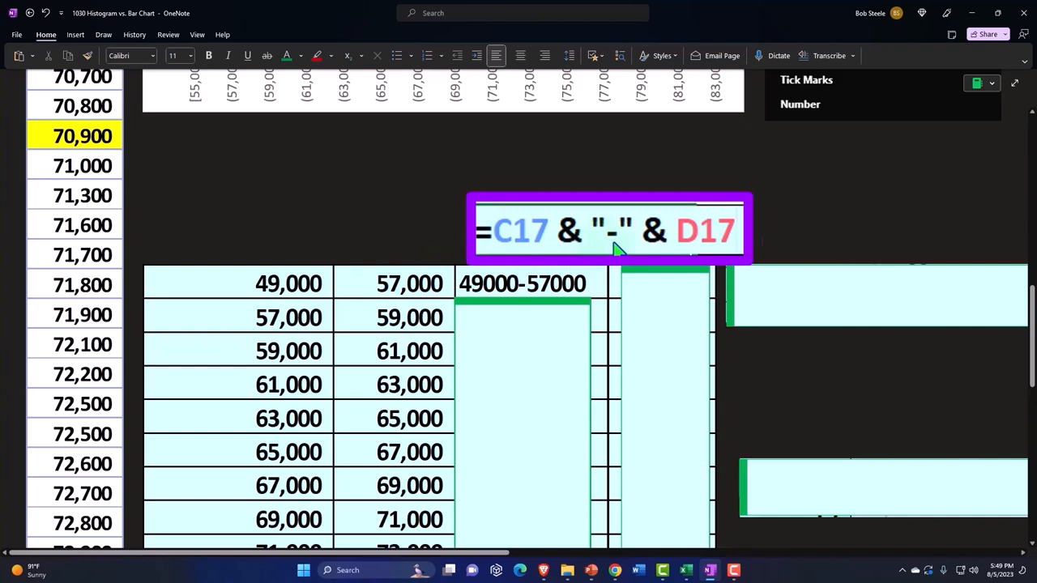
mouse_move(624, 242)
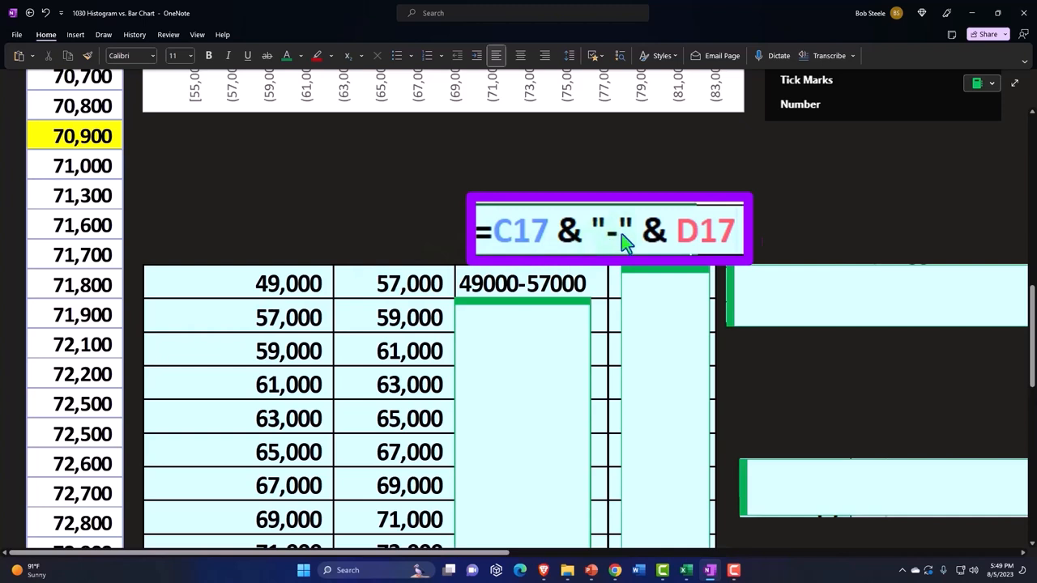
mouse_move(559, 258)
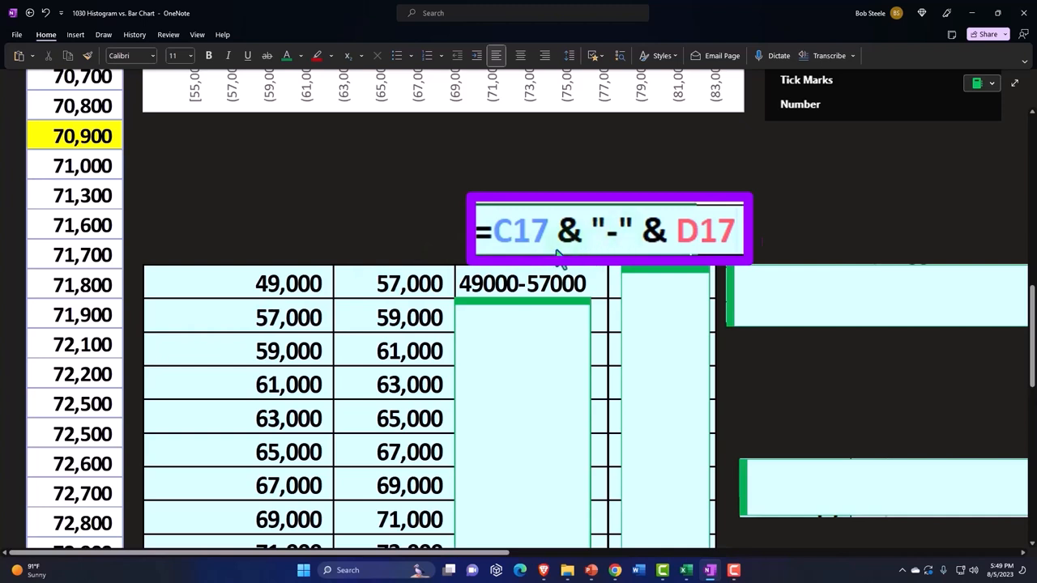
click(288, 284)
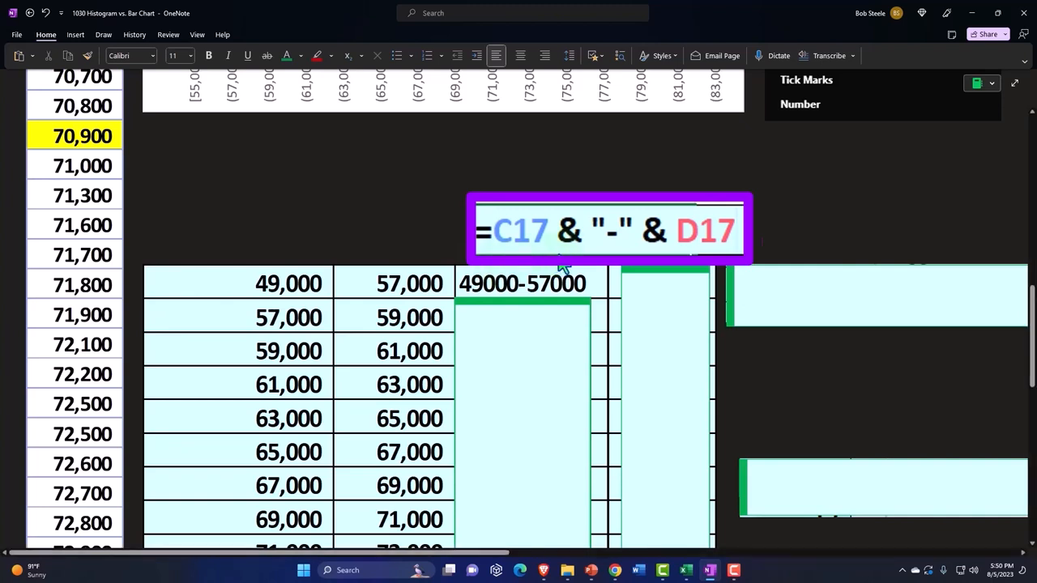
mouse_move(589, 269)
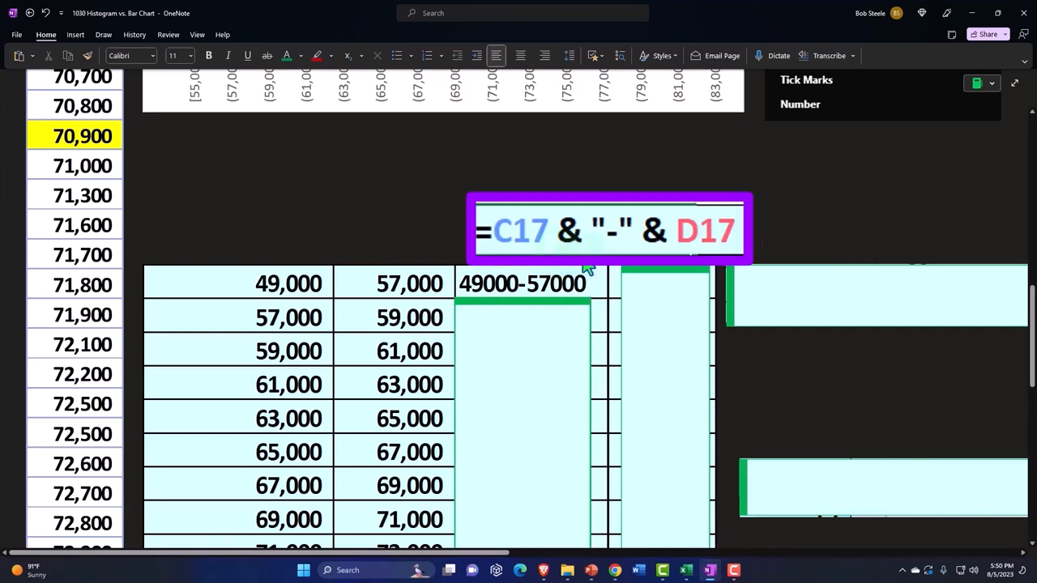
mouse_move(614, 259)
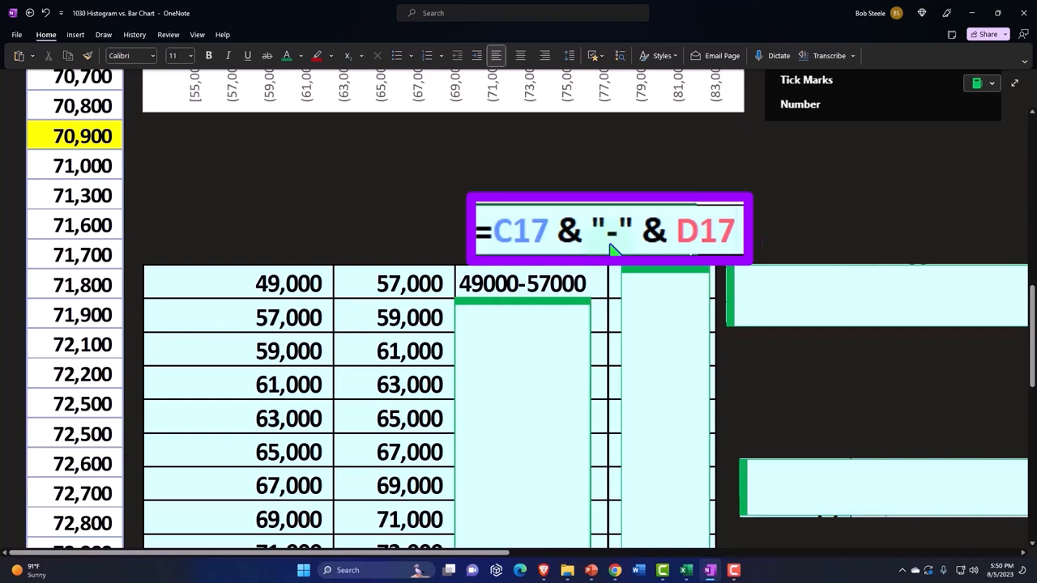
mouse_move(443, 307)
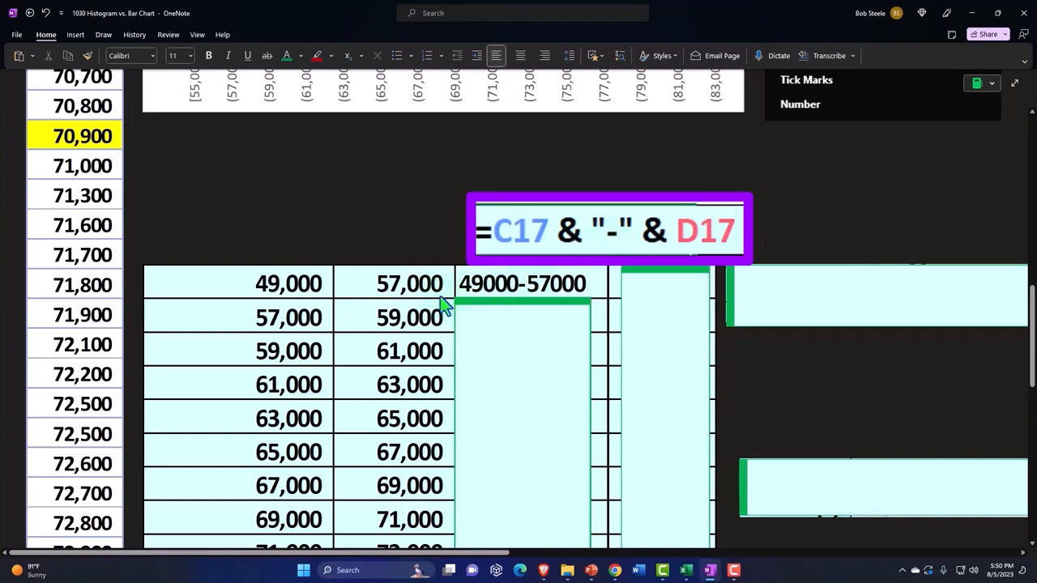
mouse_move(621, 255)
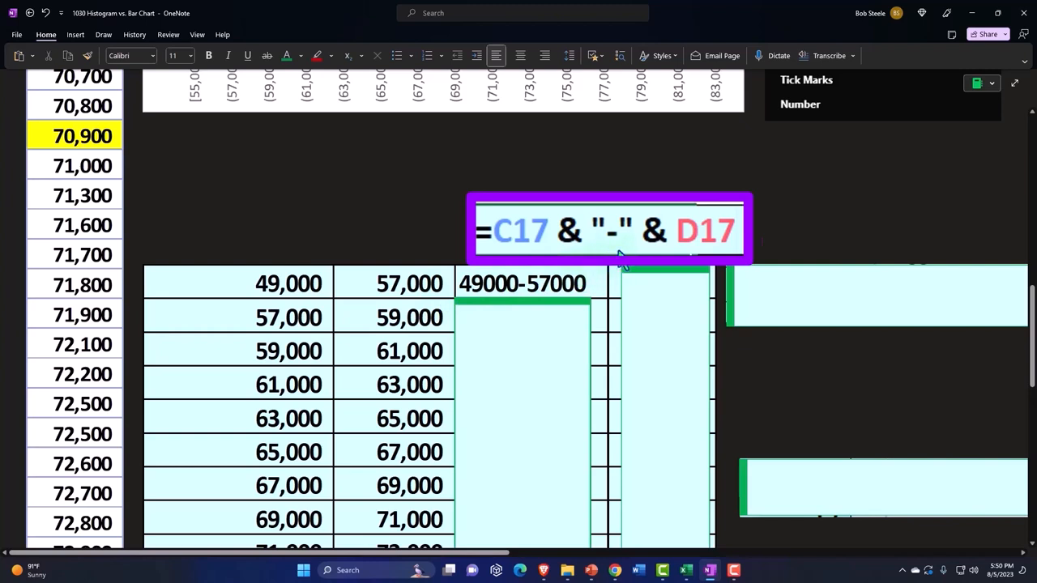
mouse_move(652, 255)
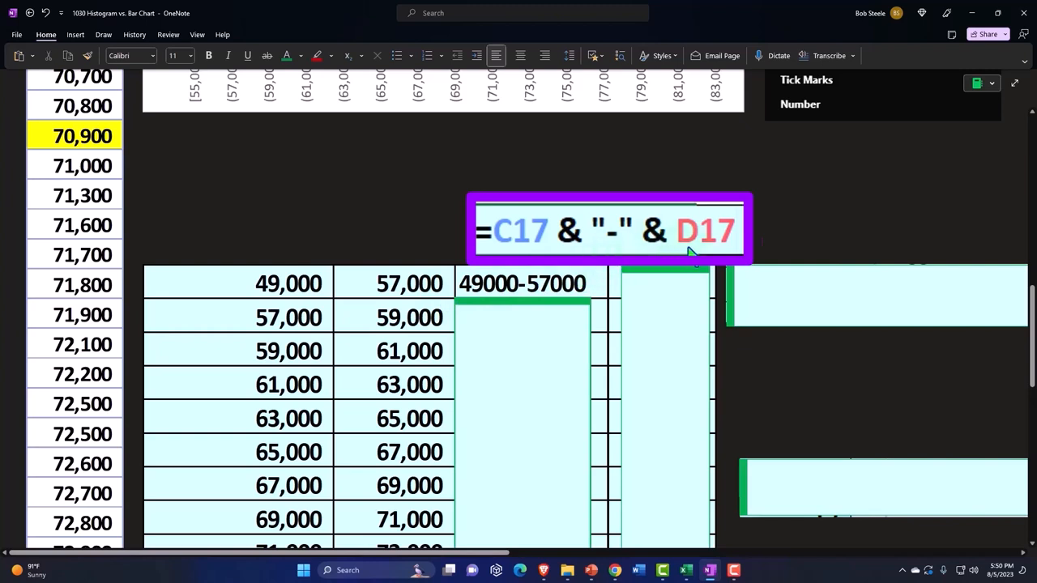
mouse_move(431, 308)
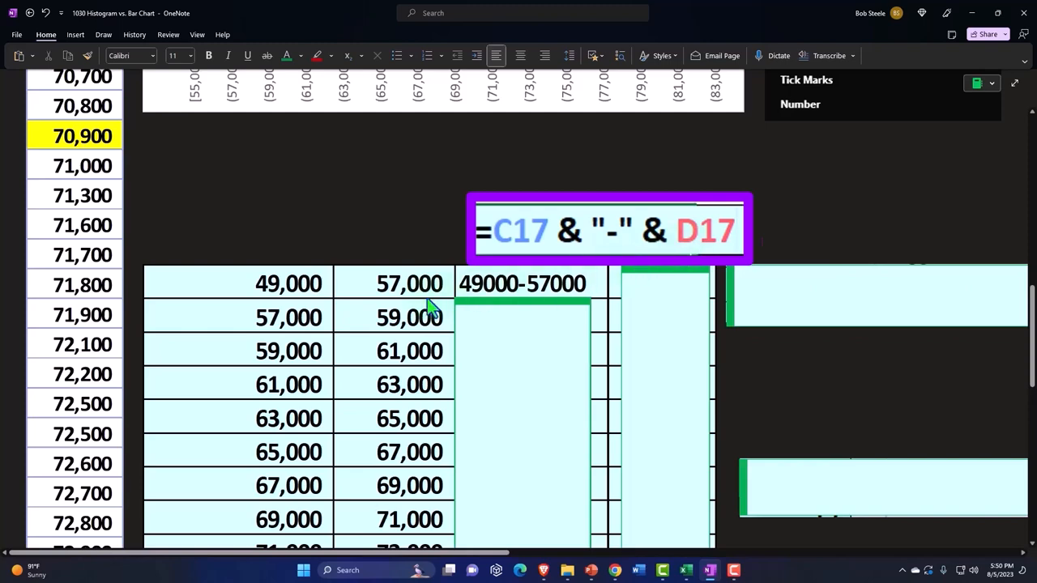